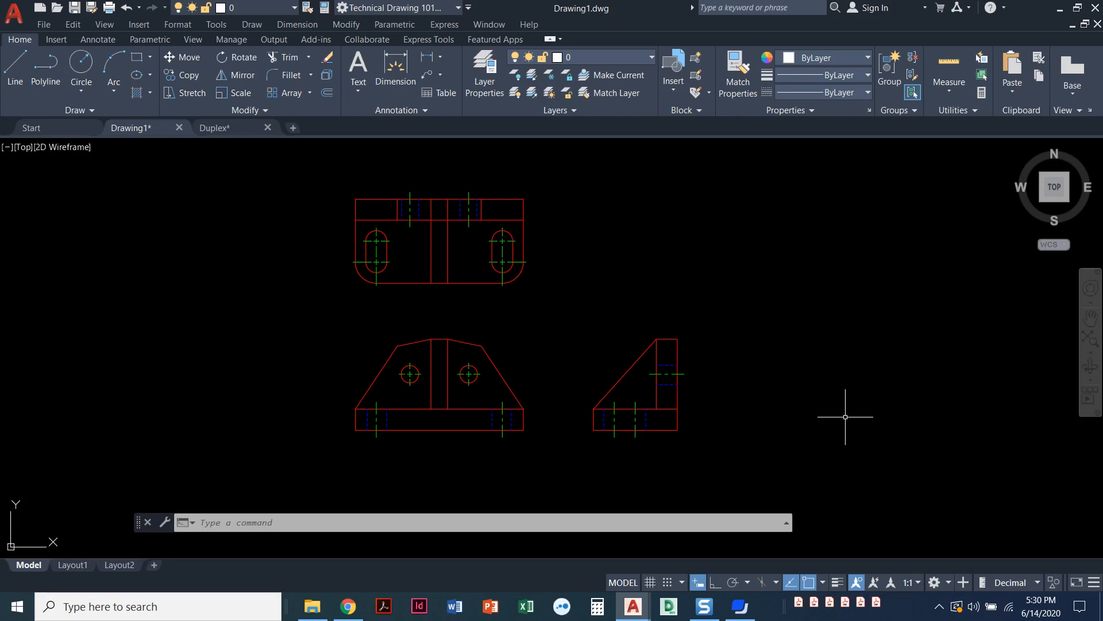
mouse_move(541, 295)
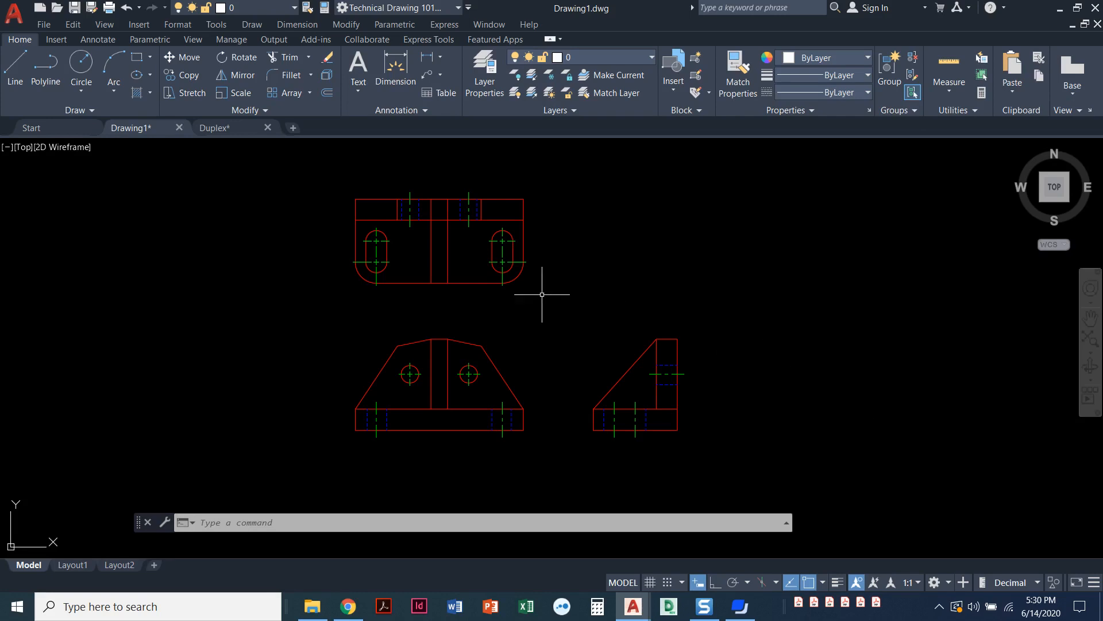
mouse_move(344, 285)
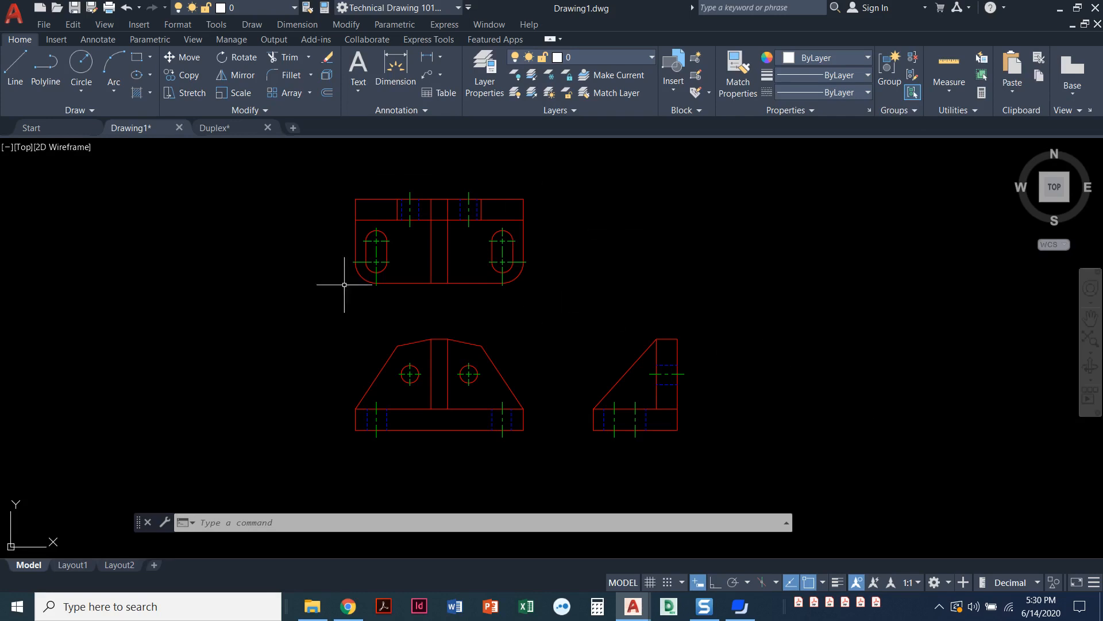
mouse_move(730, 287)
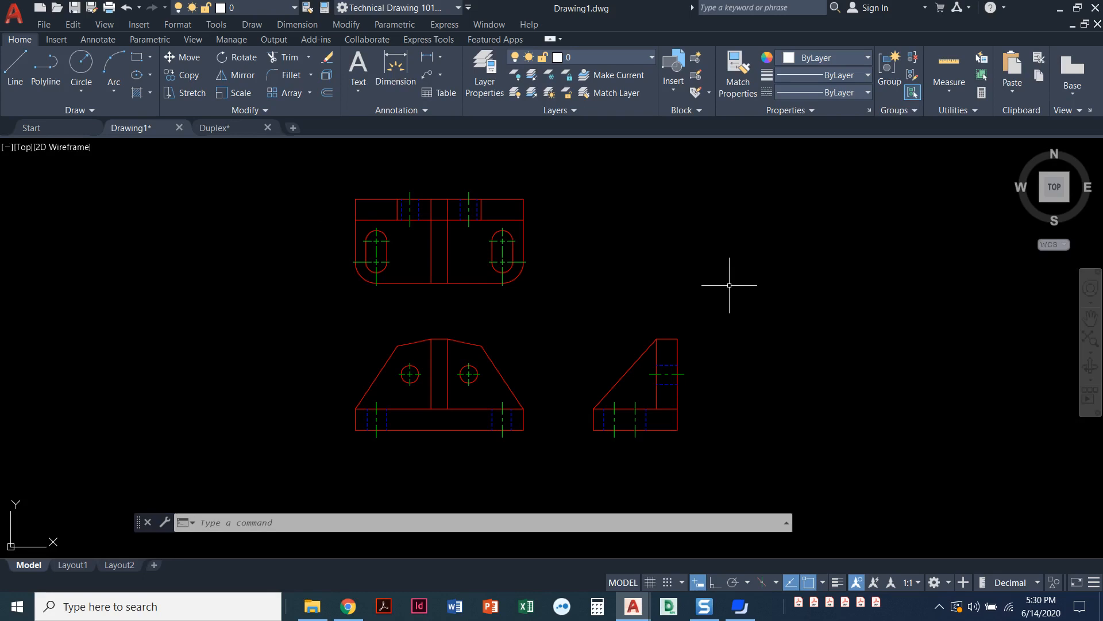
mouse_move(720, 281)
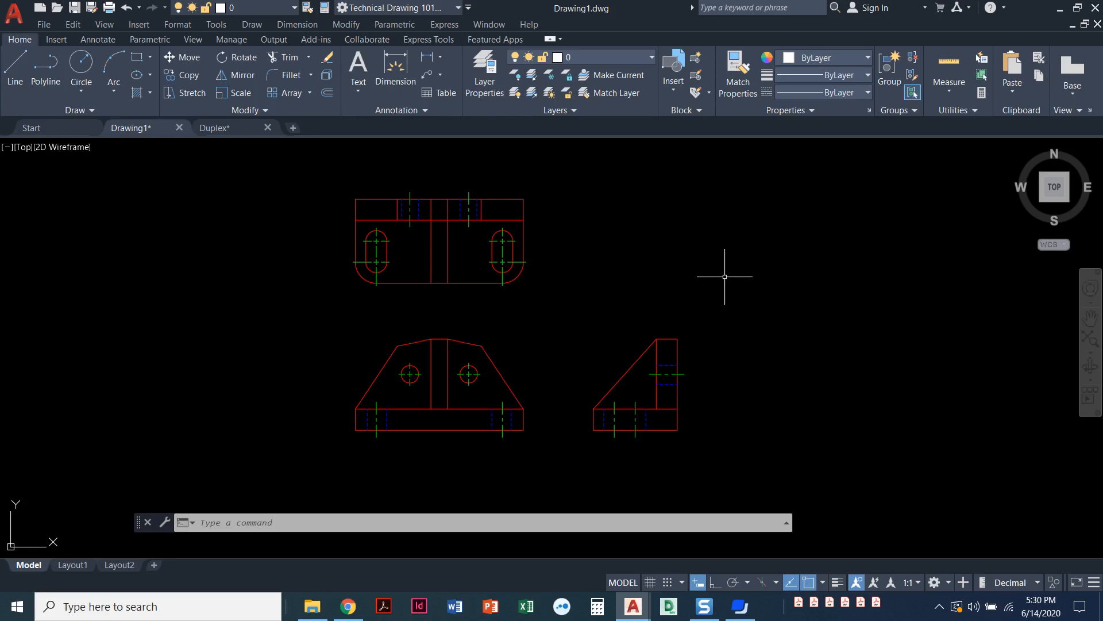
mouse_move(636, 281)
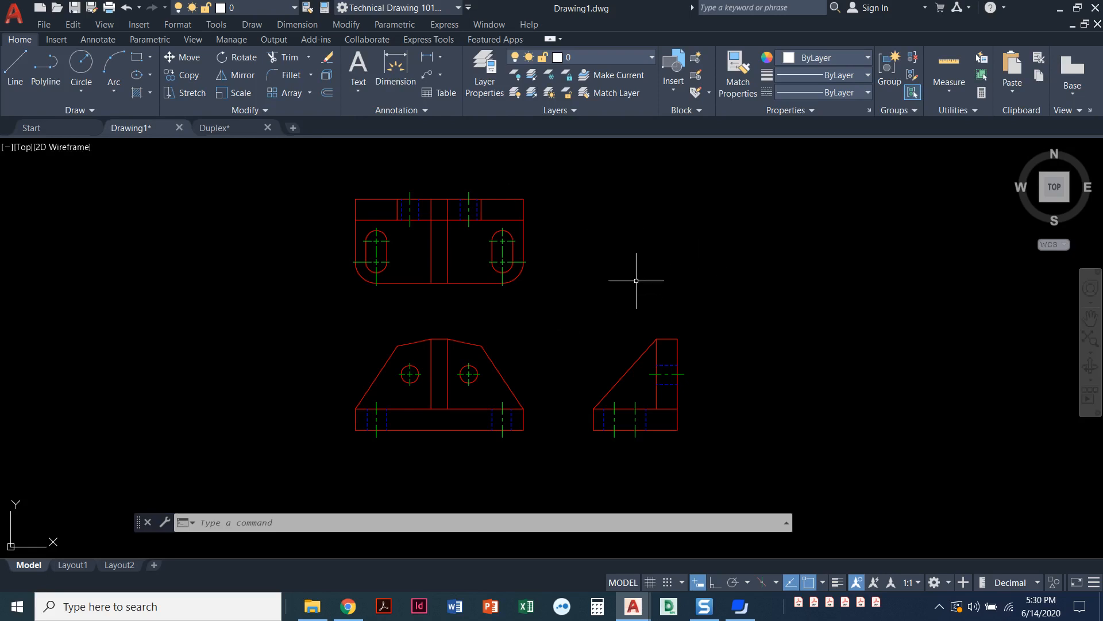
mouse_move(575, 277)
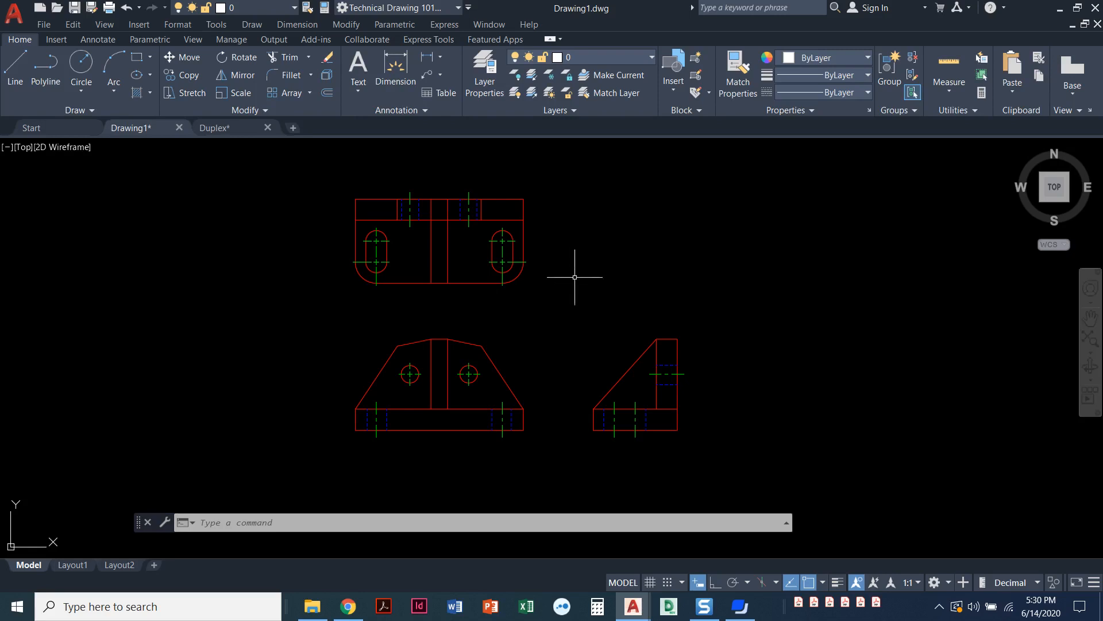
mouse_move(496, 293)
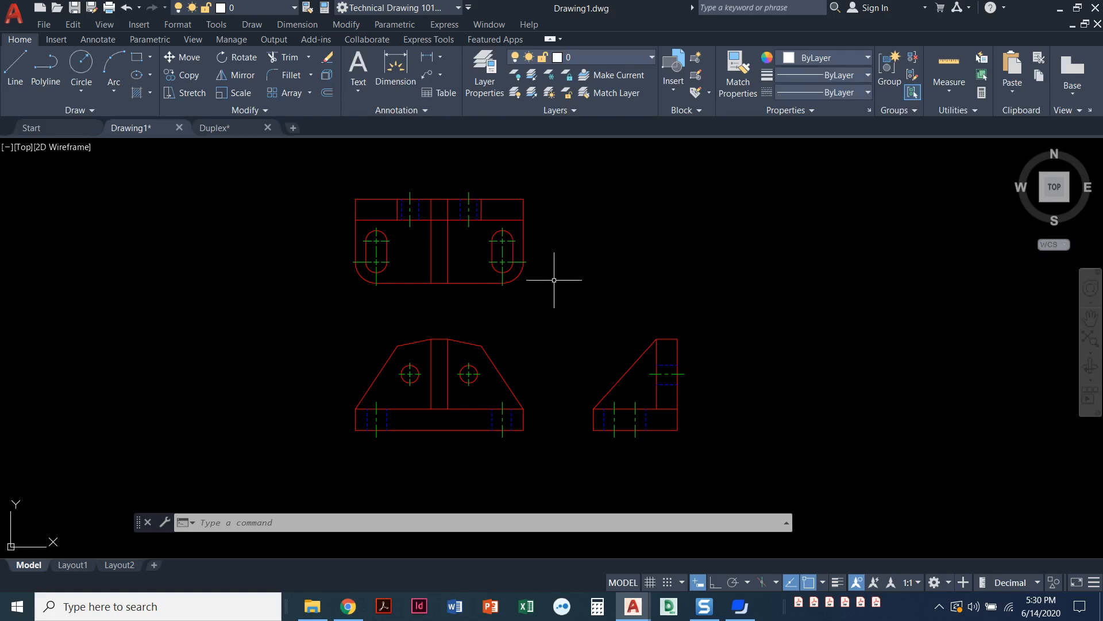
mouse_move(561, 271)
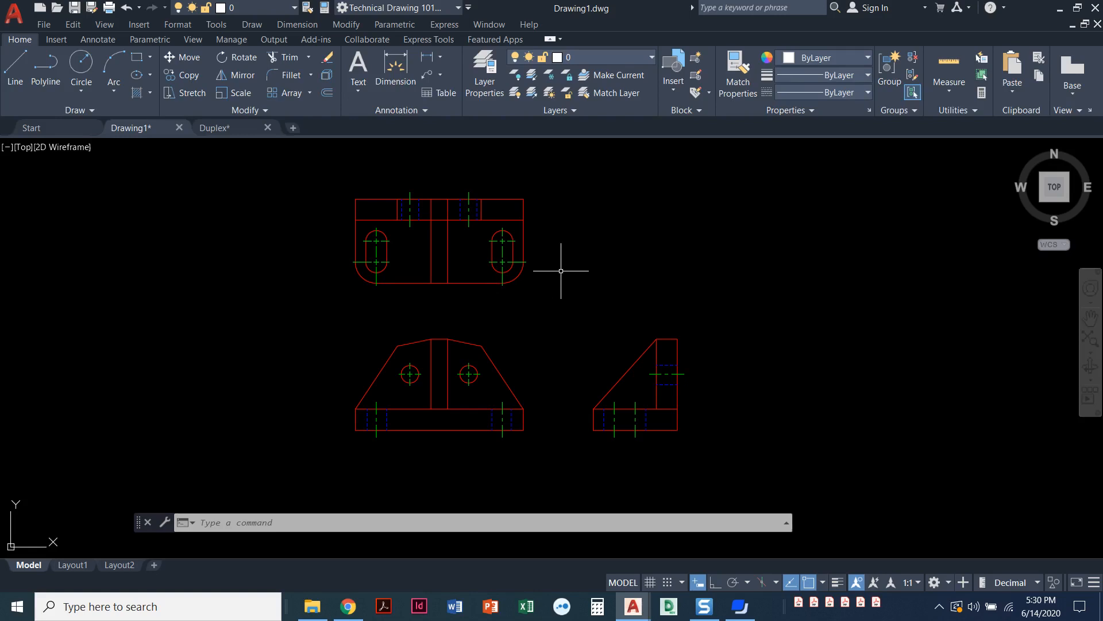
mouse_move(567, 262)
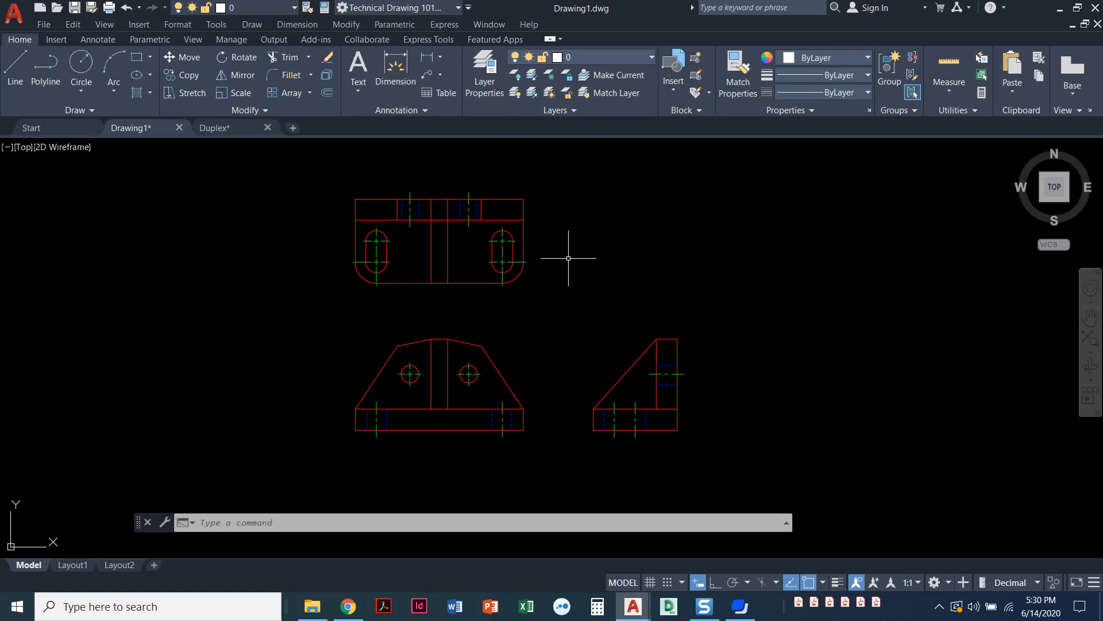
mouse_move(567, 255)
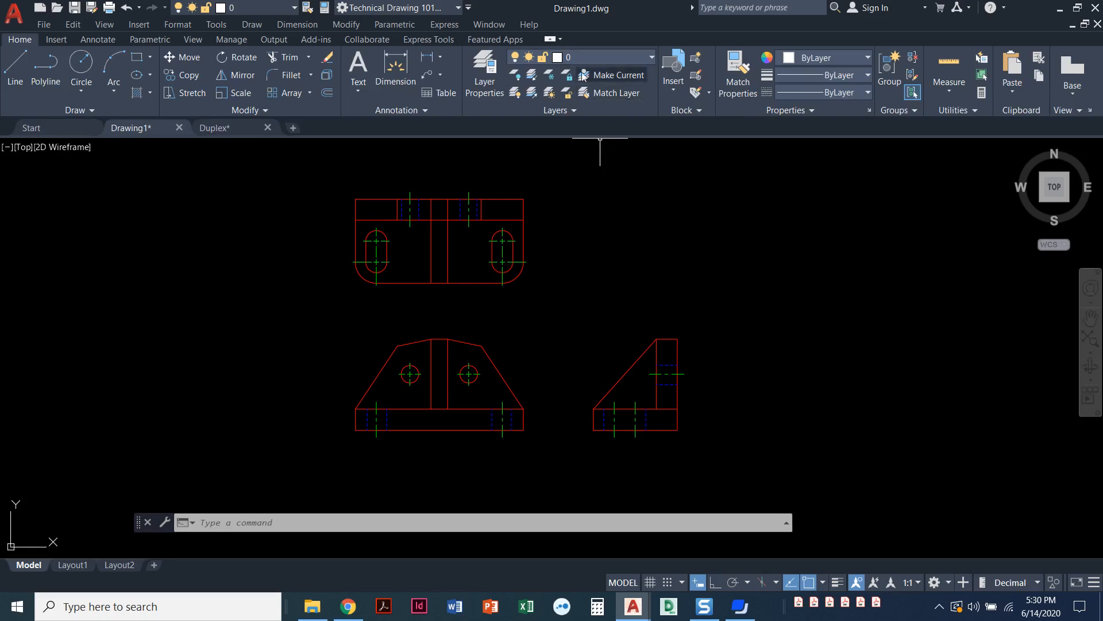
mouse_move(587, 150)
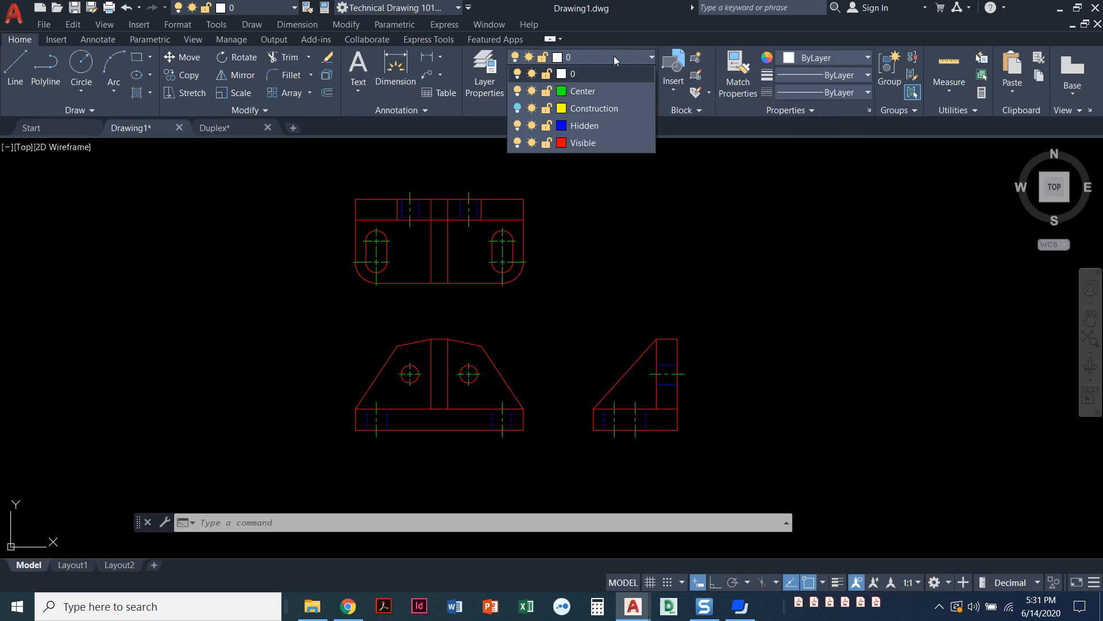
mouse_move(598, 82)
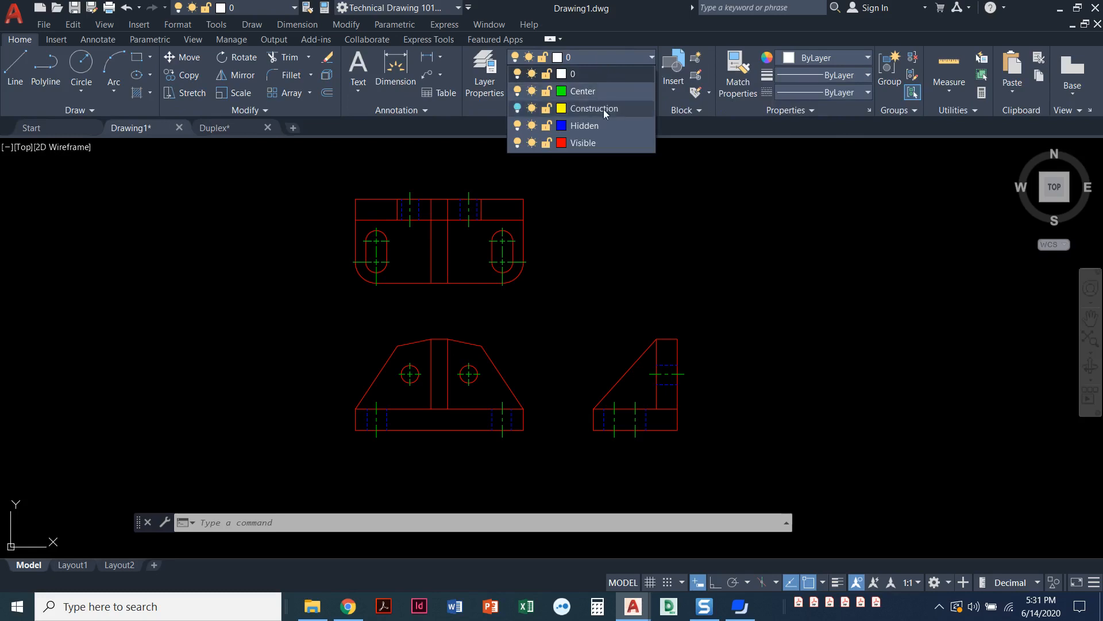
mouse_move(601, 153)
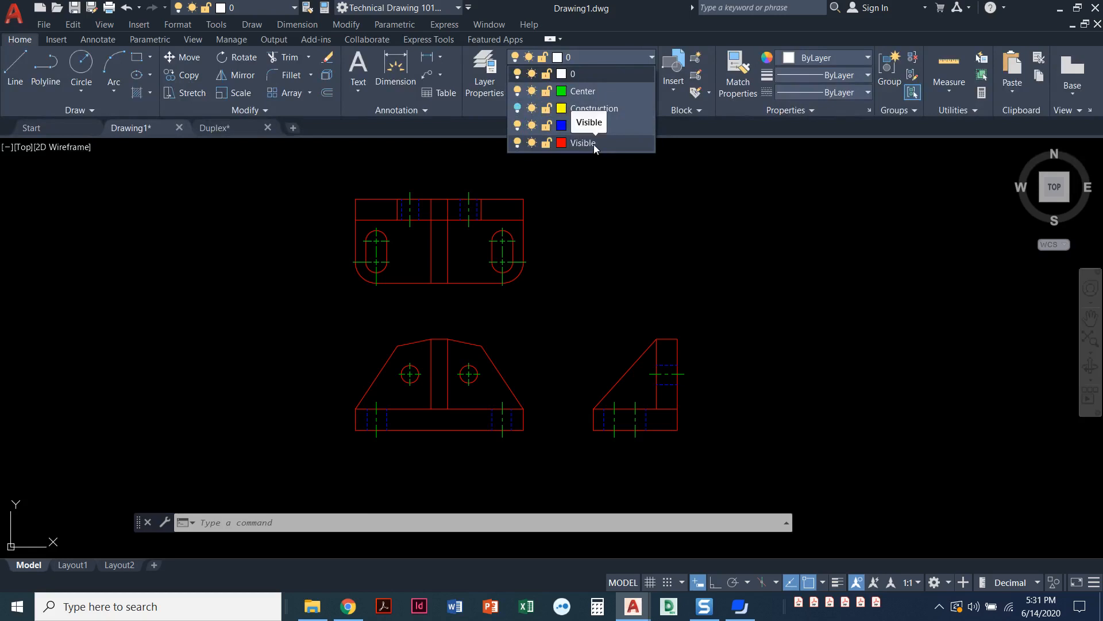
mouse_move(607, 148)
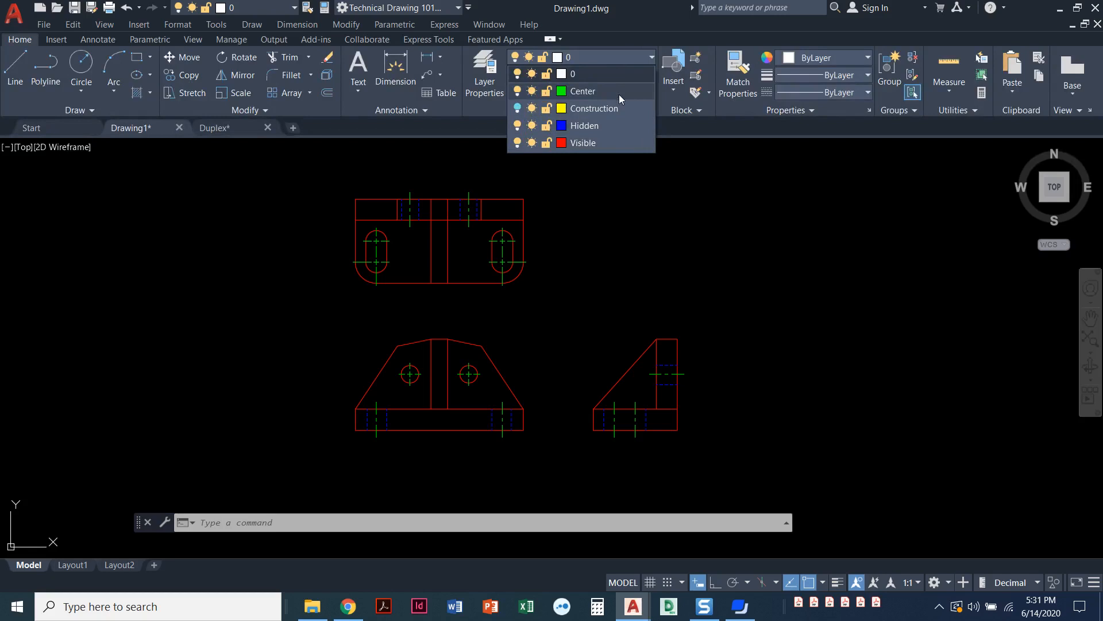
mouse_move(581, 90)
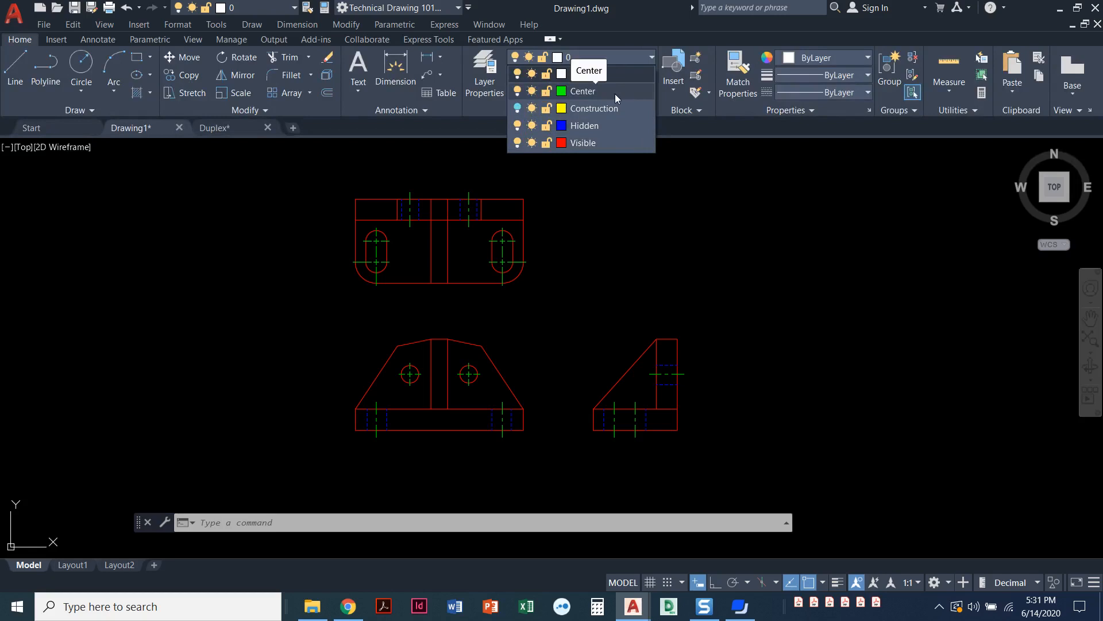
mouse_move(607, 98)
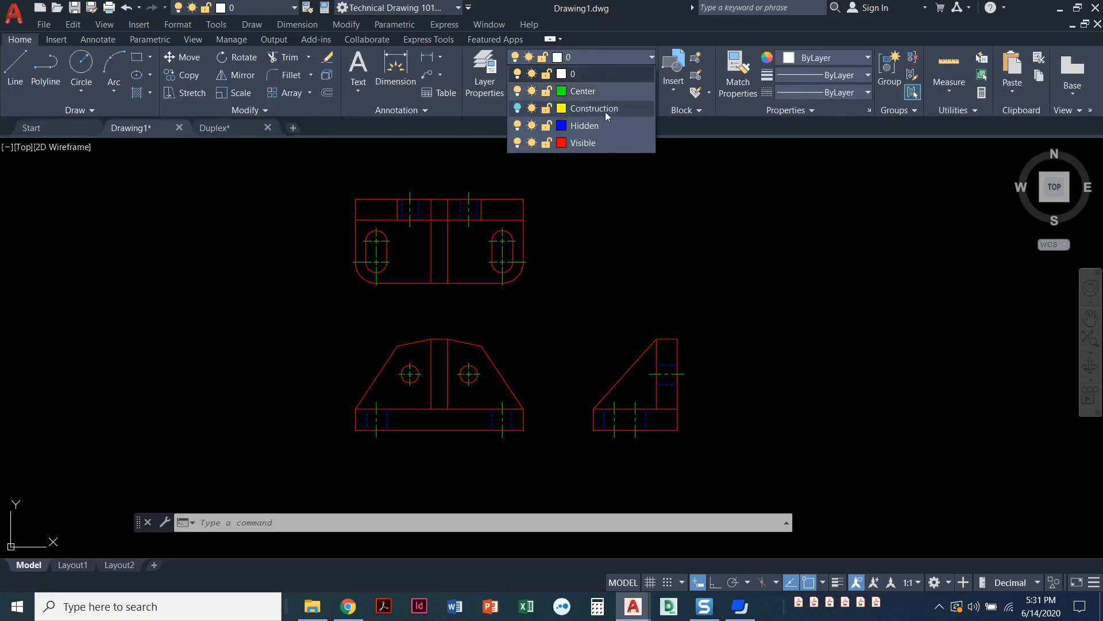
mouse_move(518, 91)
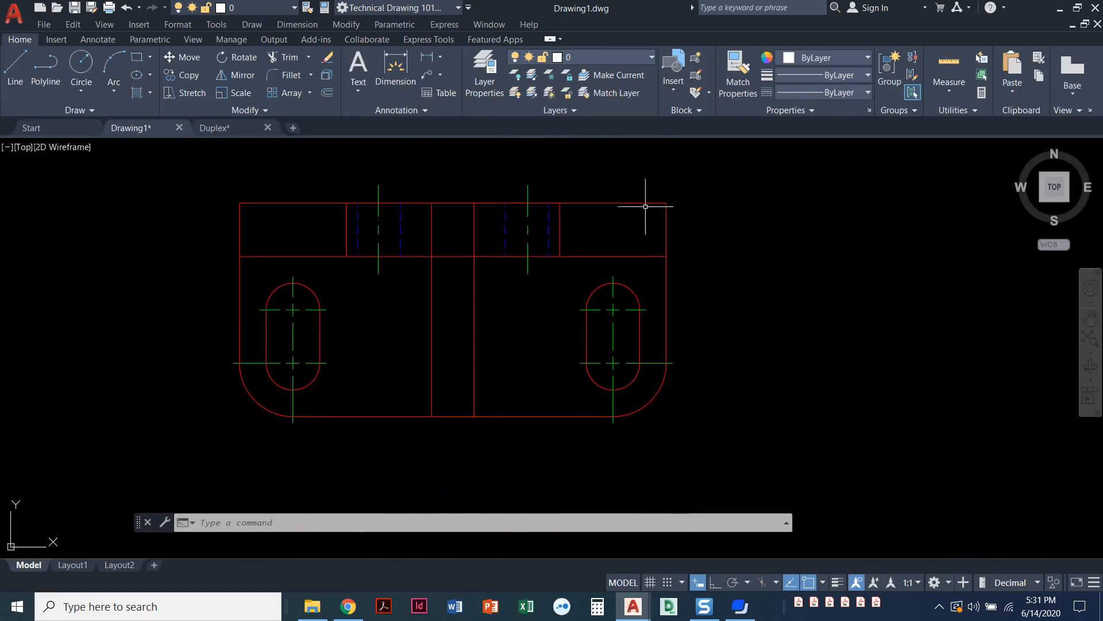
click(622, 203)
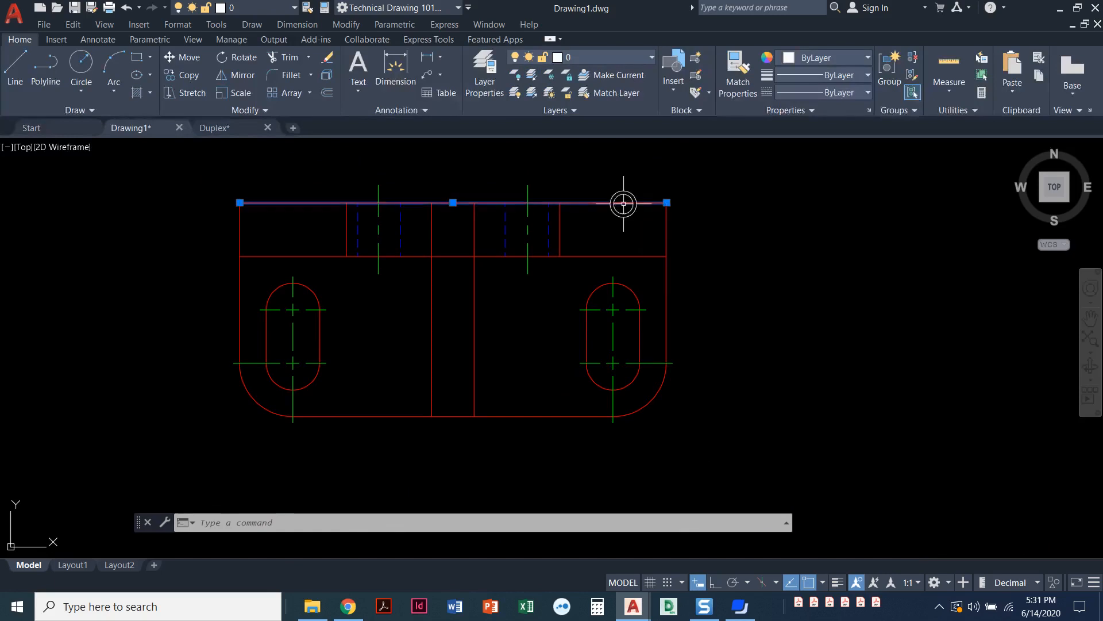
click(577, 57)
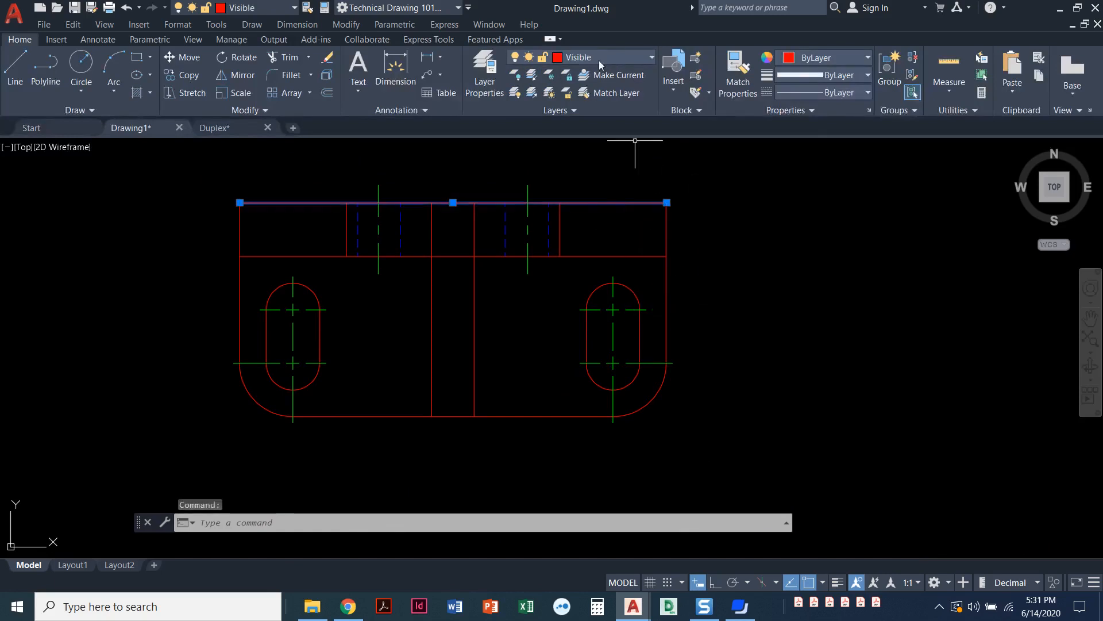
mouse_move(600, 64)
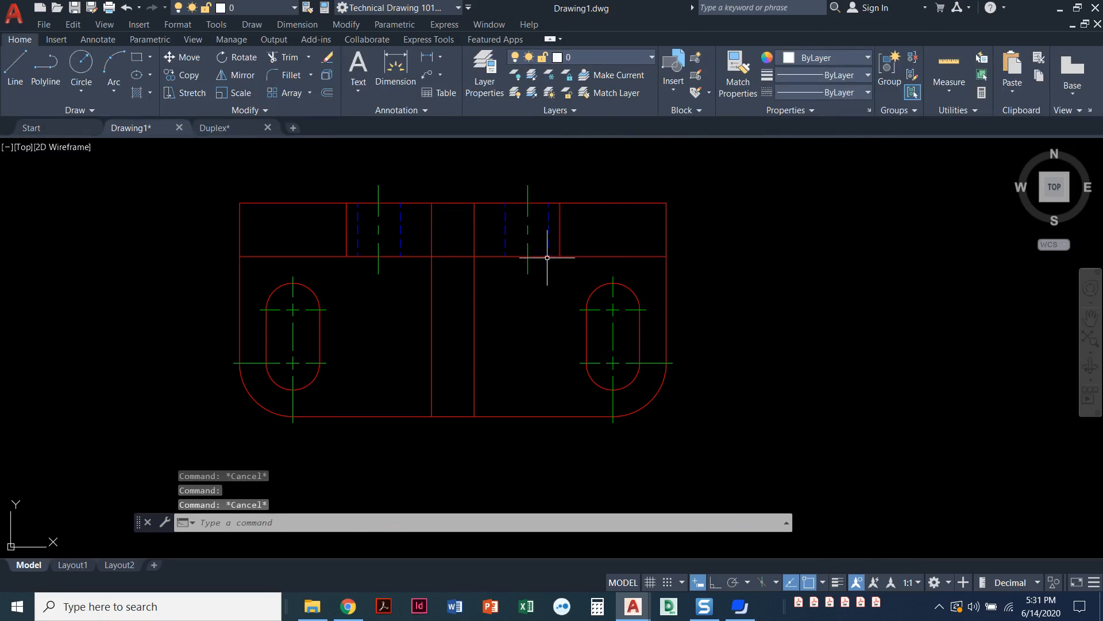
click(527, 229)
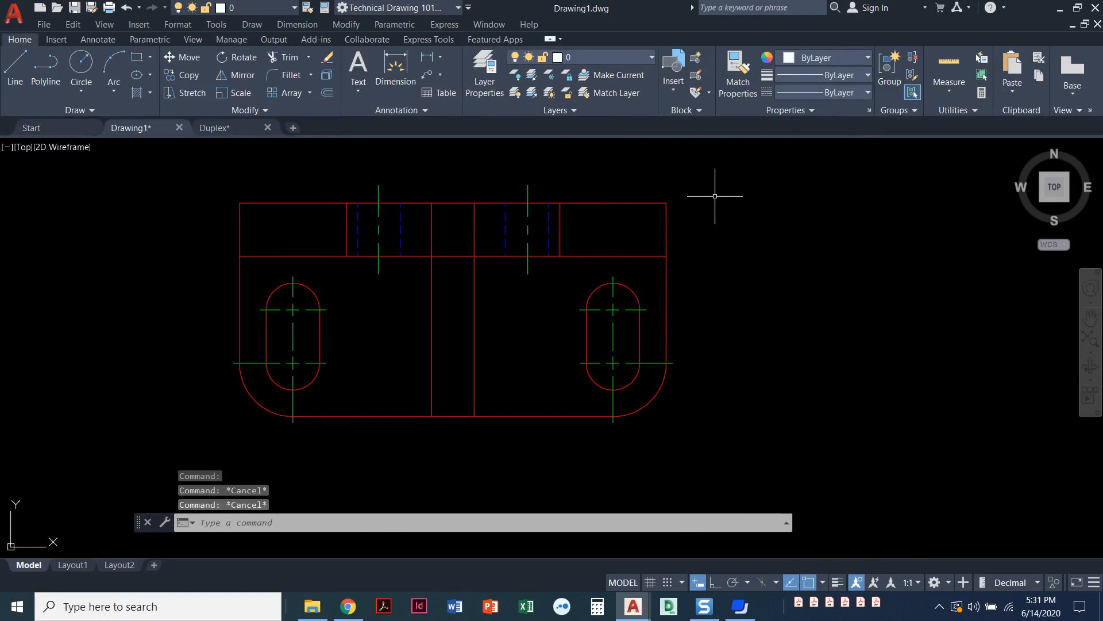
mouse_move(714, 199)
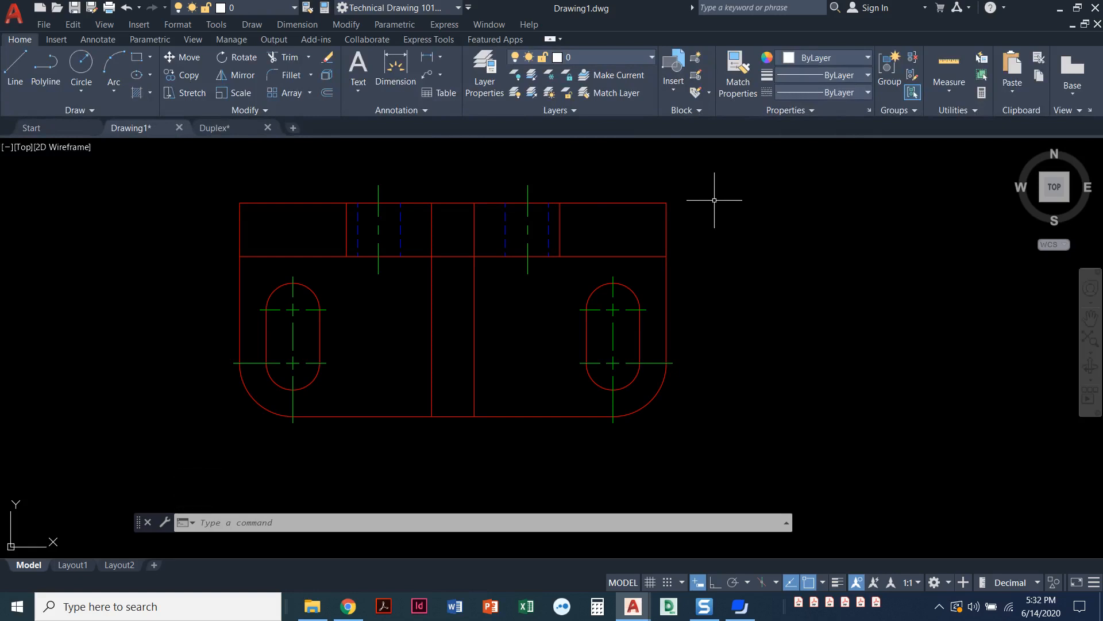
mouse_move(713, 234)
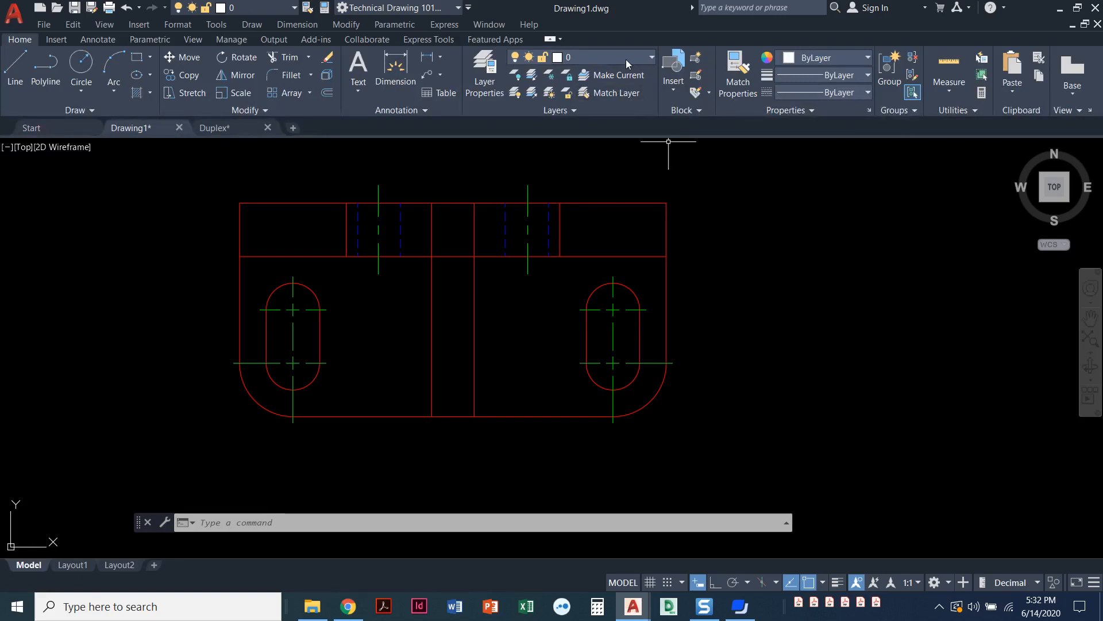
mouse_move(714, 244)
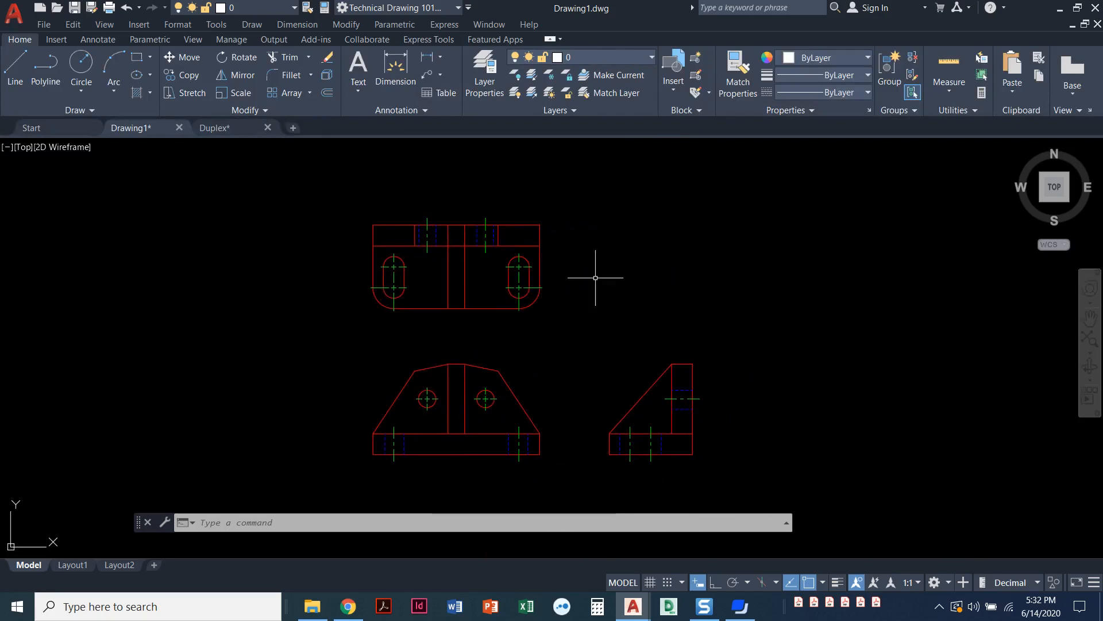
mouse_move(609, 369)
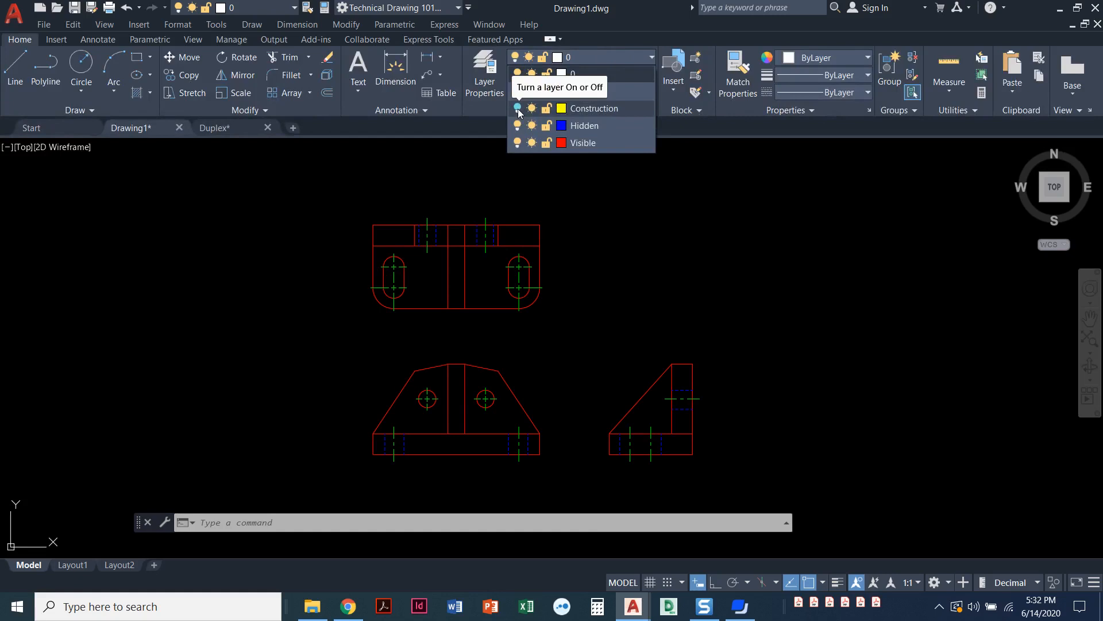
- Turn off the Construction layer from the Home ribbon layer list
click(516, 108)
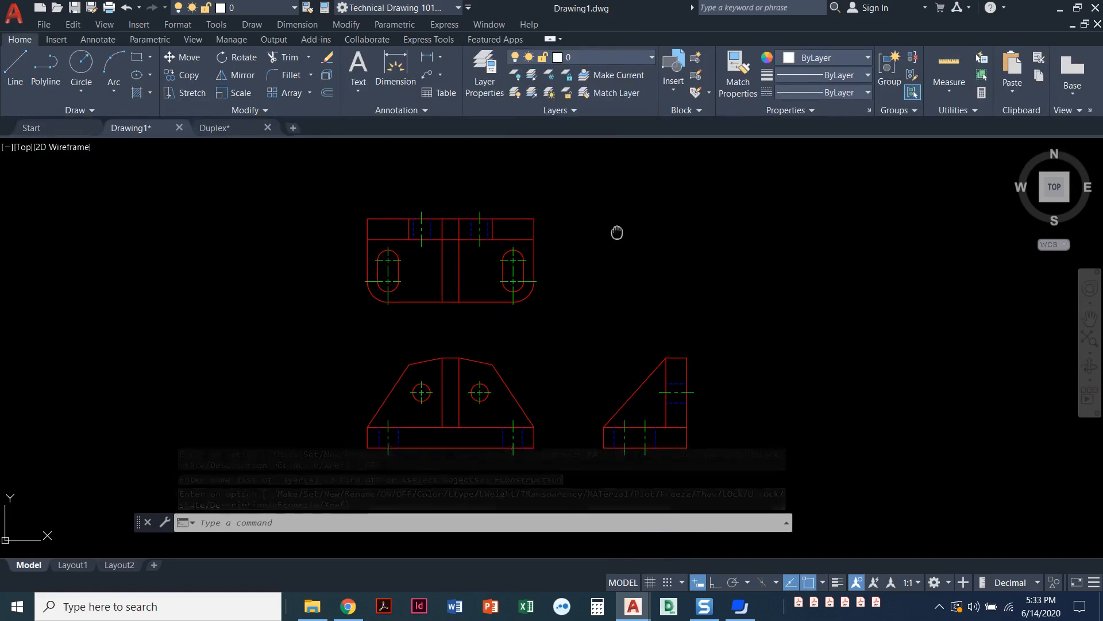
mouse_move(215, 128)
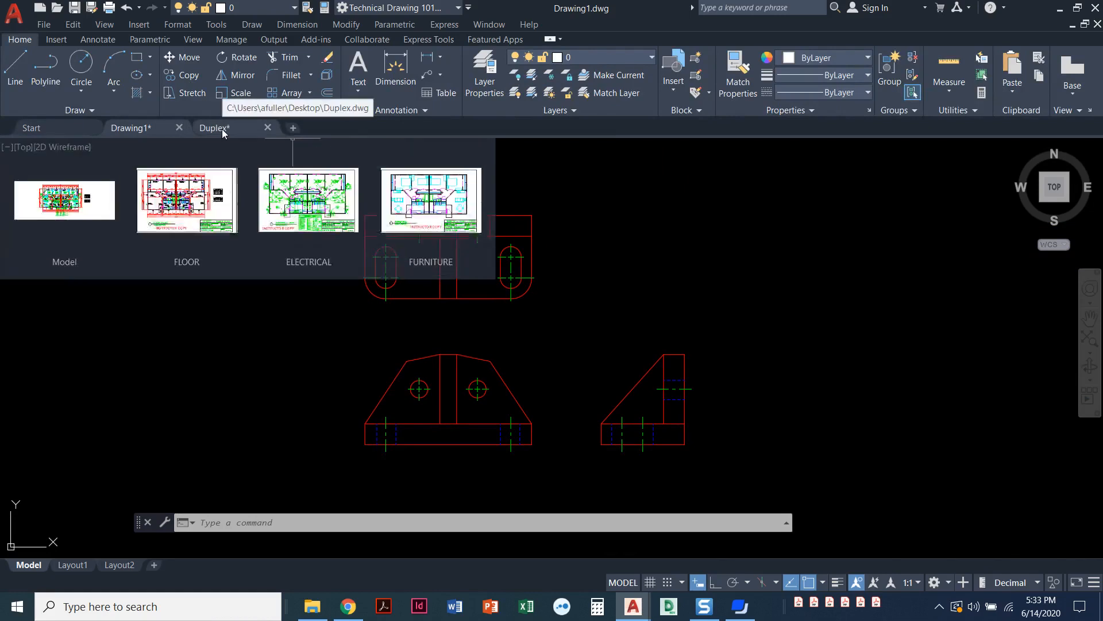
- Switch to the Duplex drawing and display its FLOOR plan layout
click(215, 127)
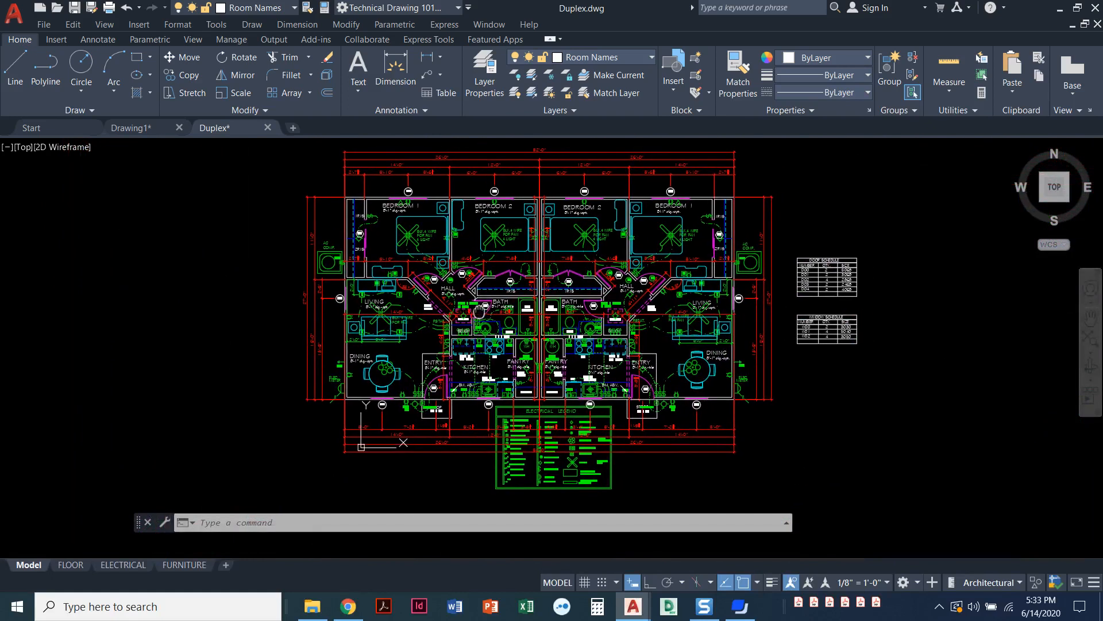
click(70, 565)
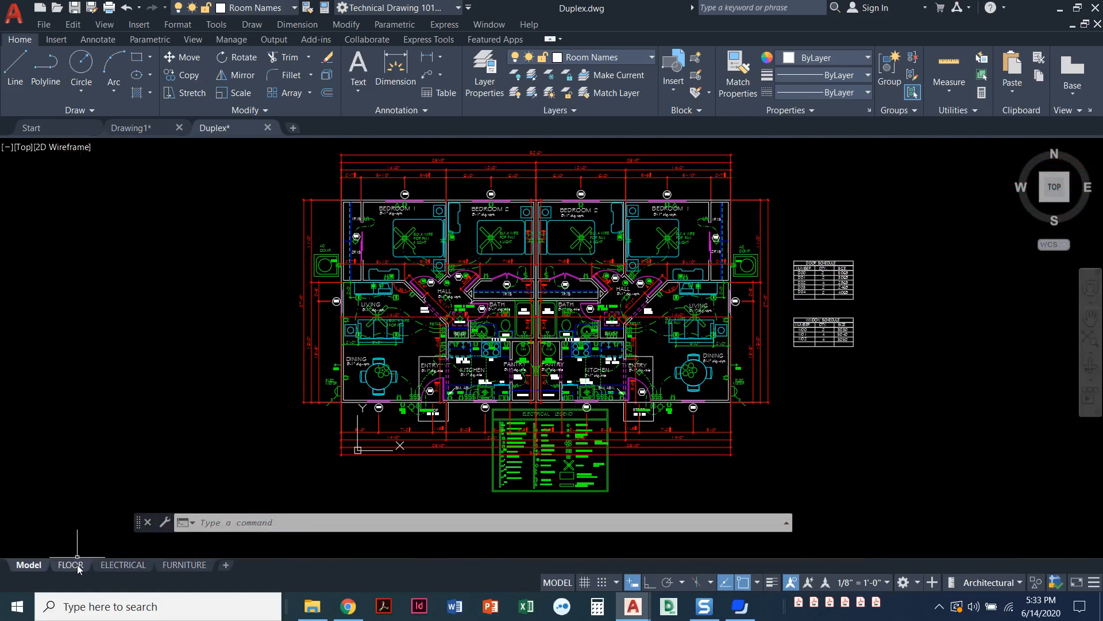
click(70, 564)
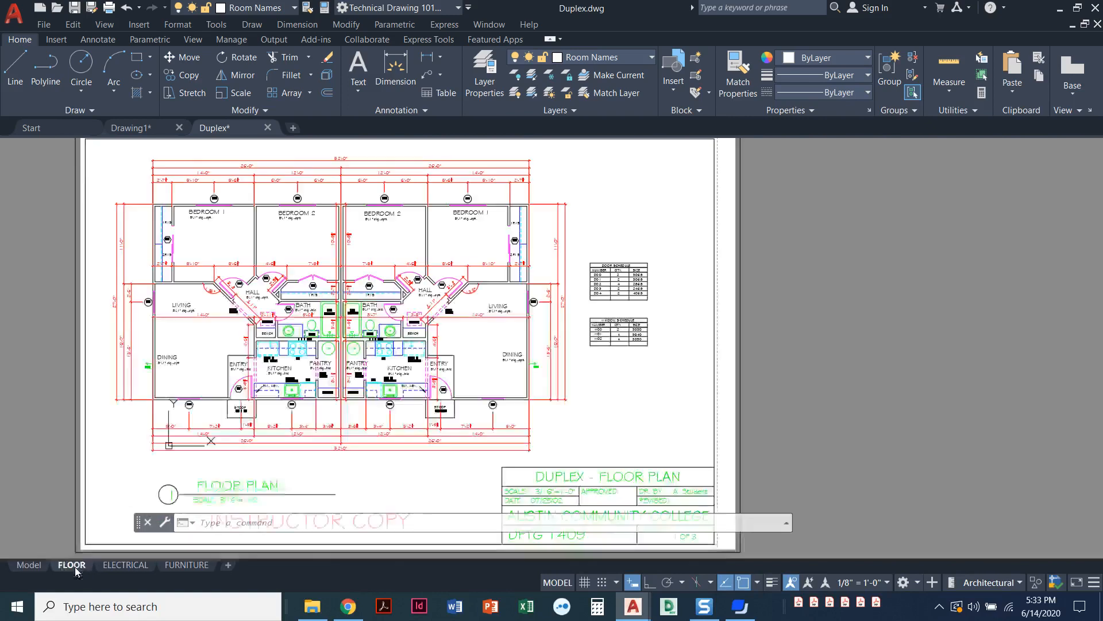
click(71, 565)
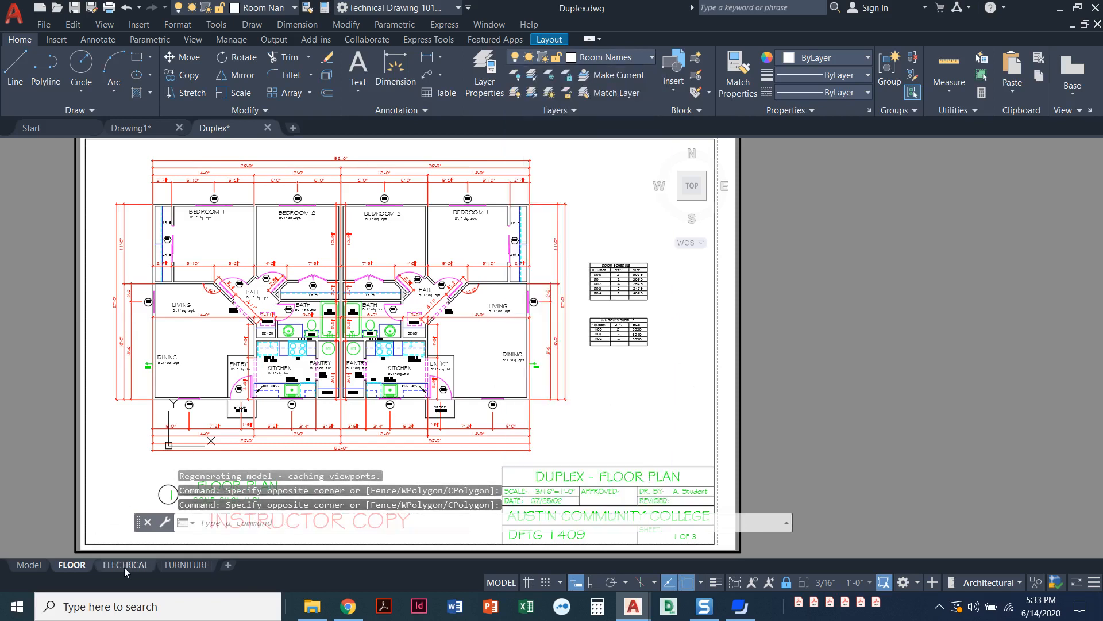
- Display the Duplex drawing's ELECTRICAL plan layout
click(125, 564)
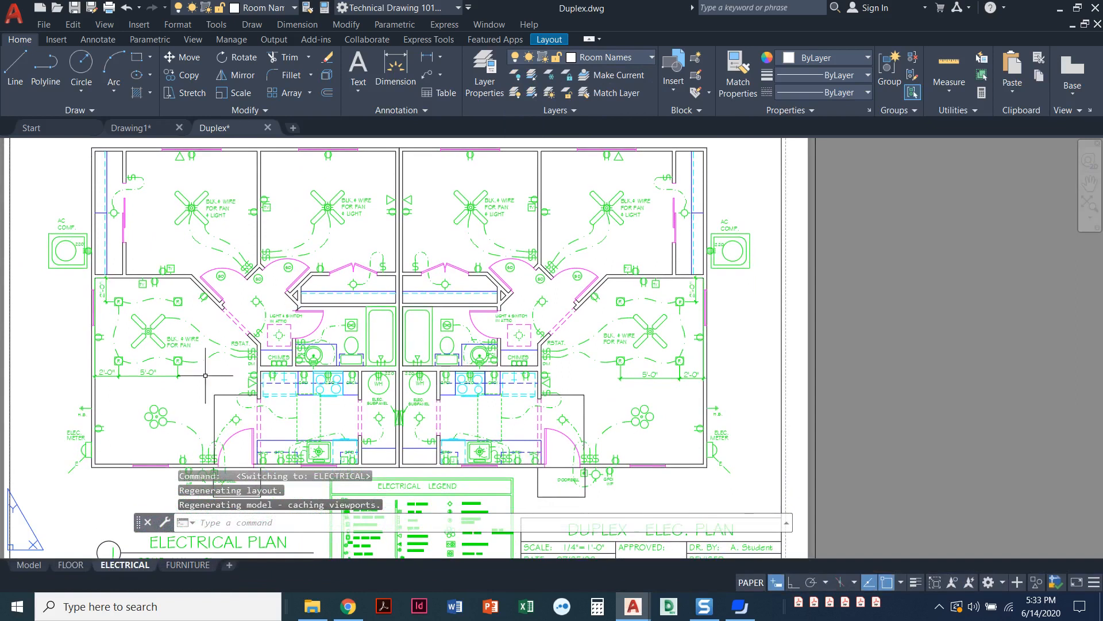
click(186, 564)
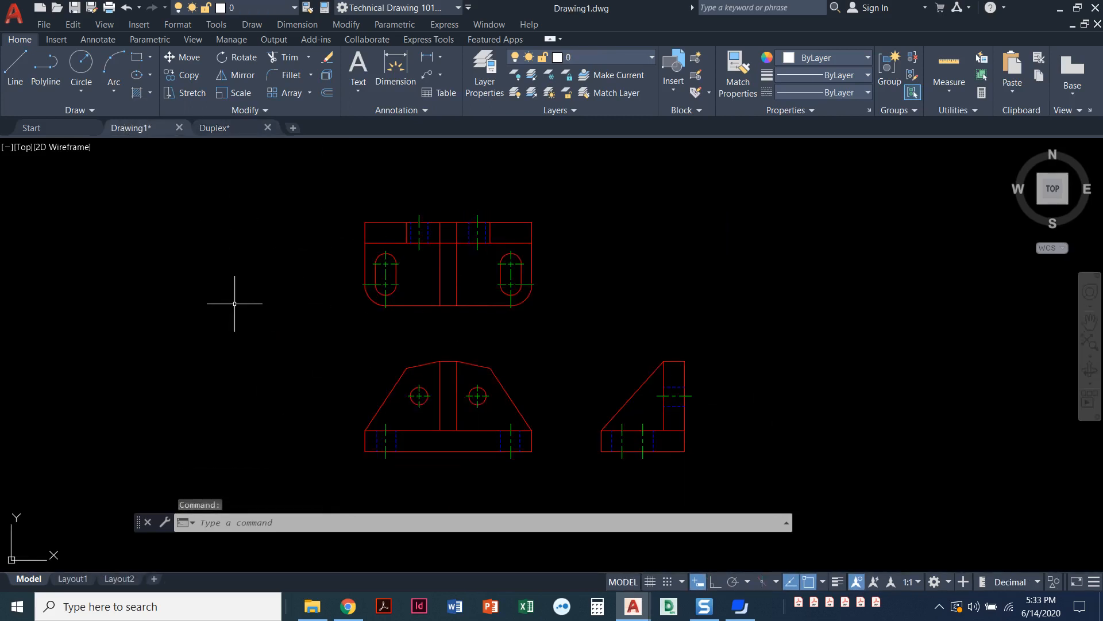
mouse_move(252, 304)
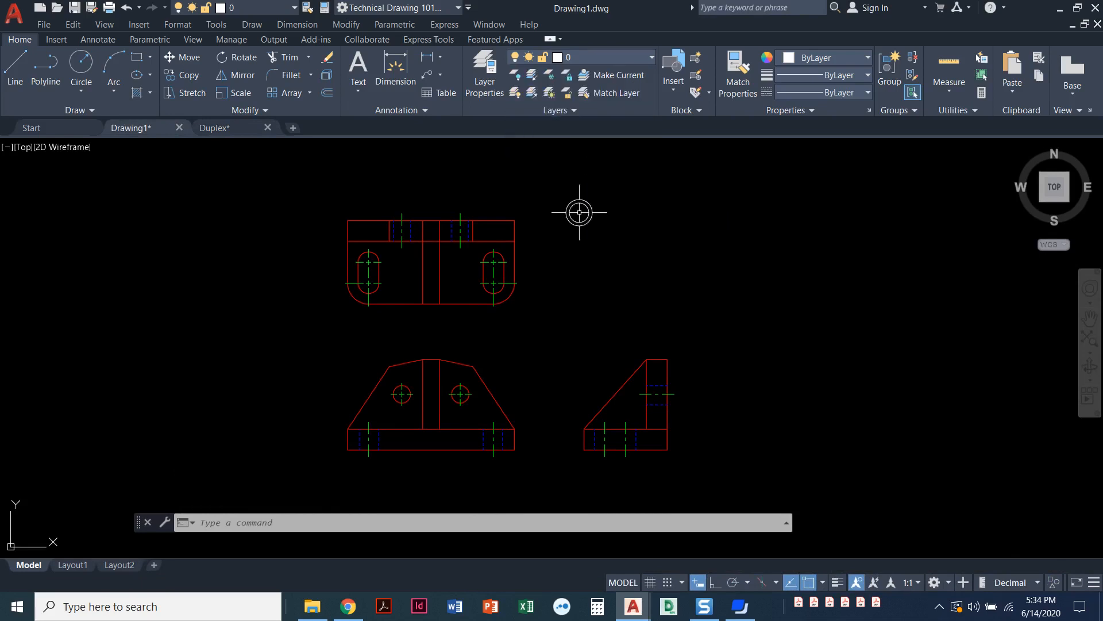
mouse_move(665, 236)
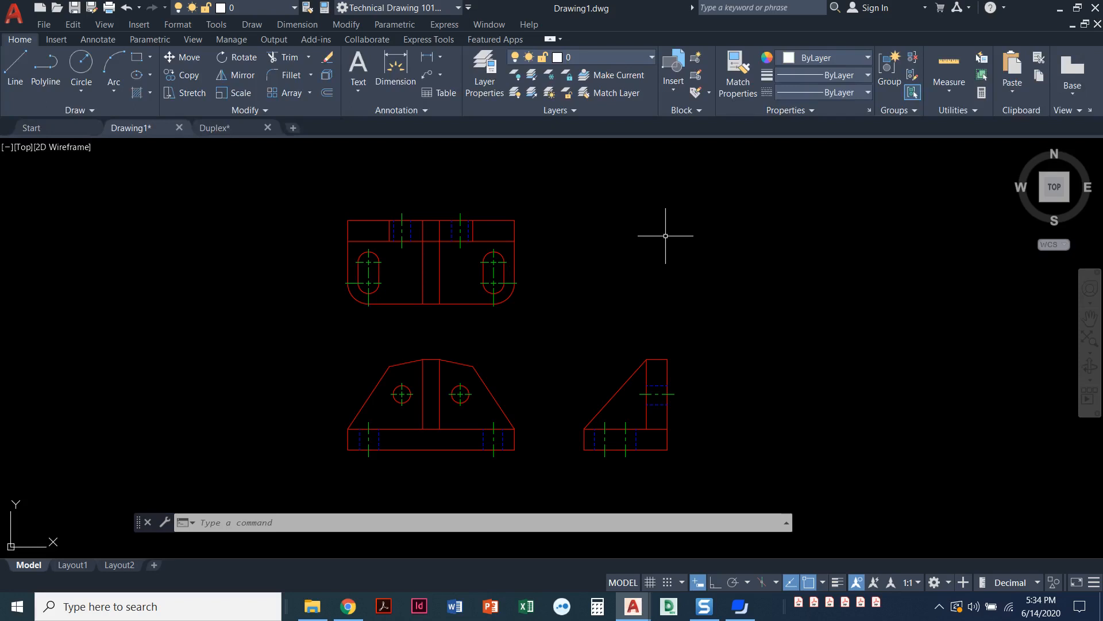
click(648, 58)
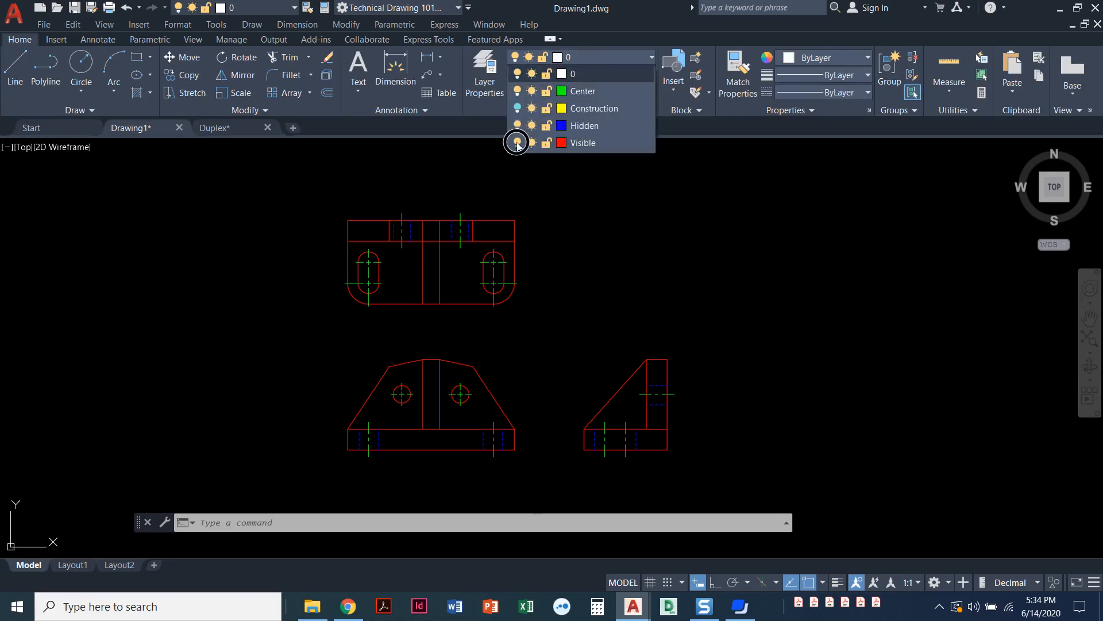
click(517, 142)
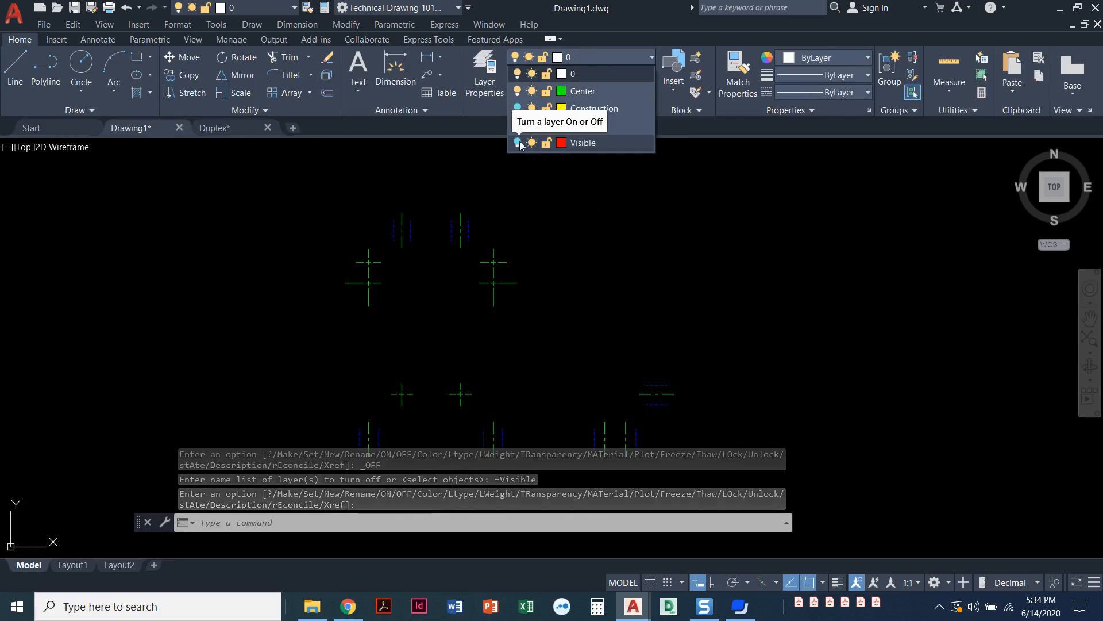
click(520, 143)
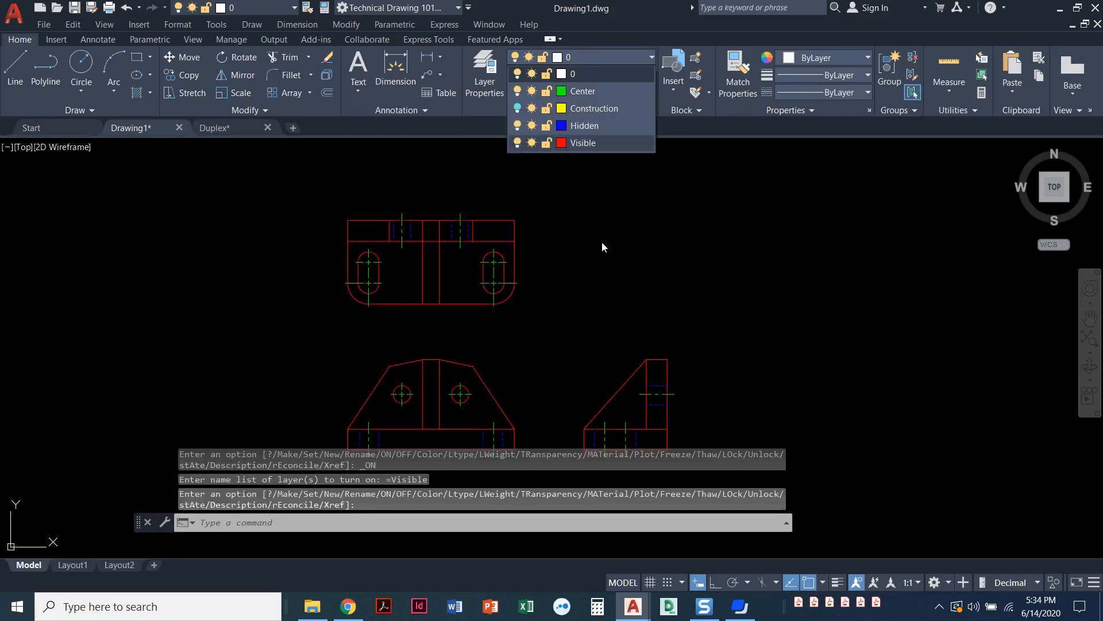